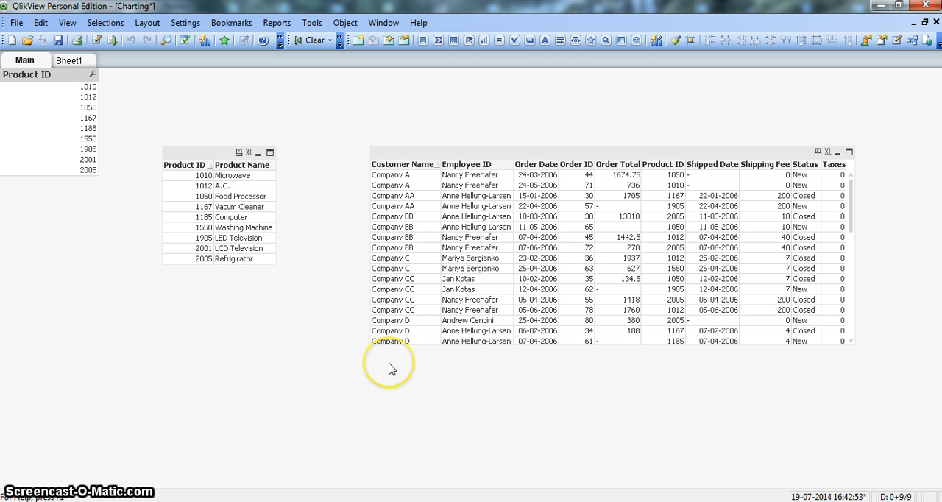
mouse_move(347, 357)
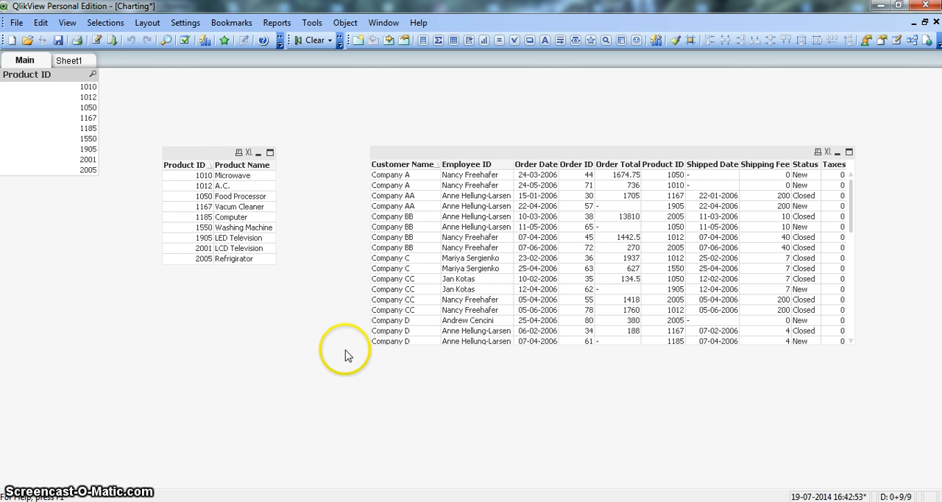
mouse_move(244, 221)
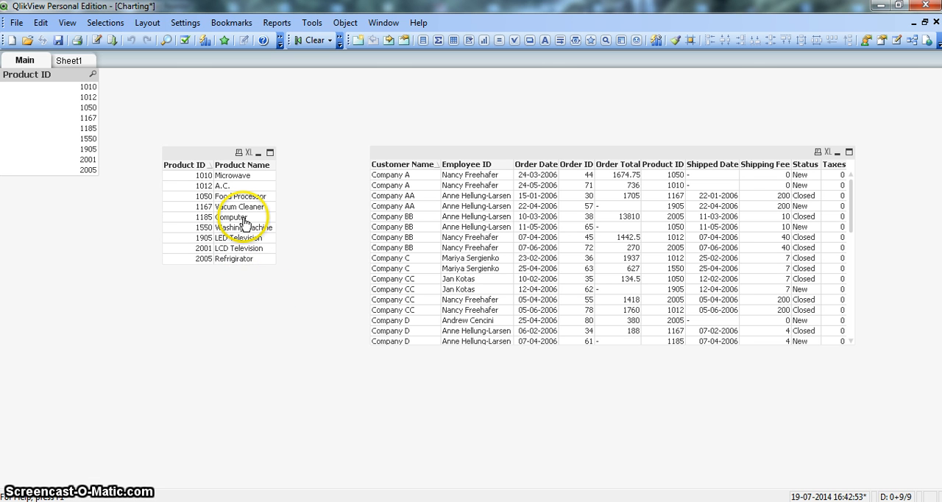
mouse_move(456, 214)
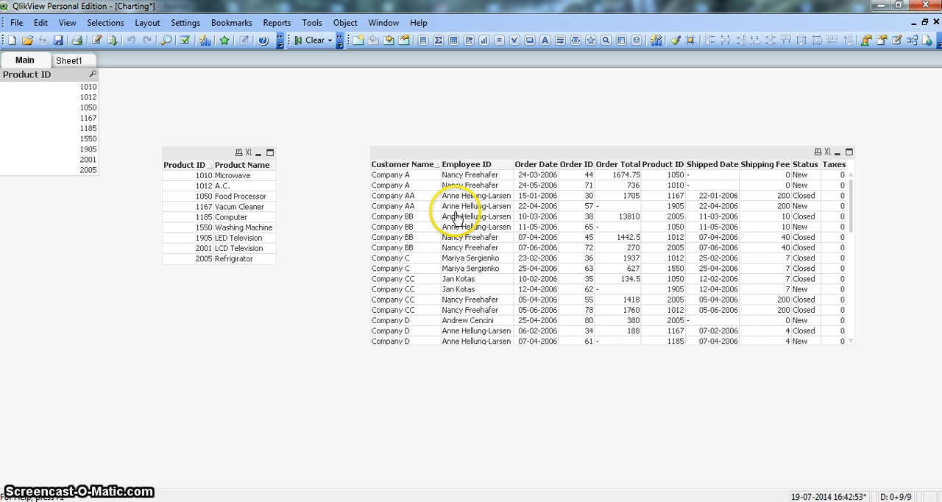
mouse_move(321, 215)
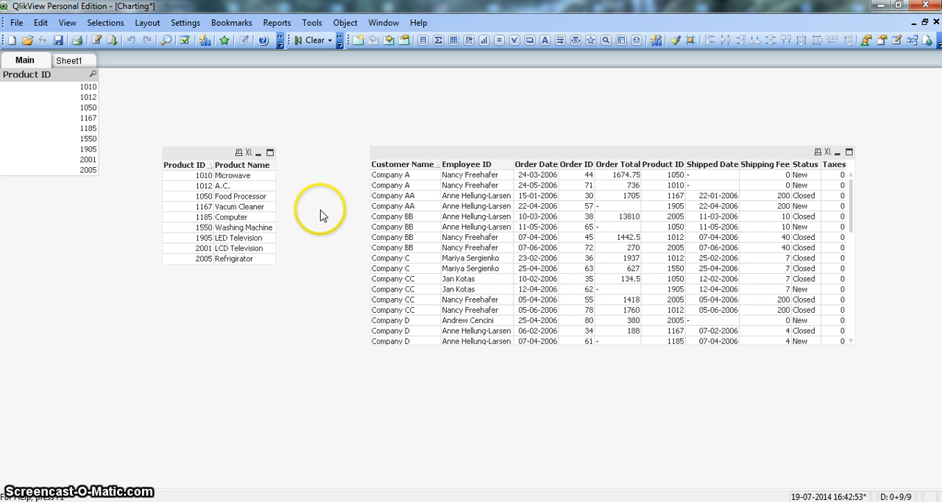
mouse_move(96, 192)
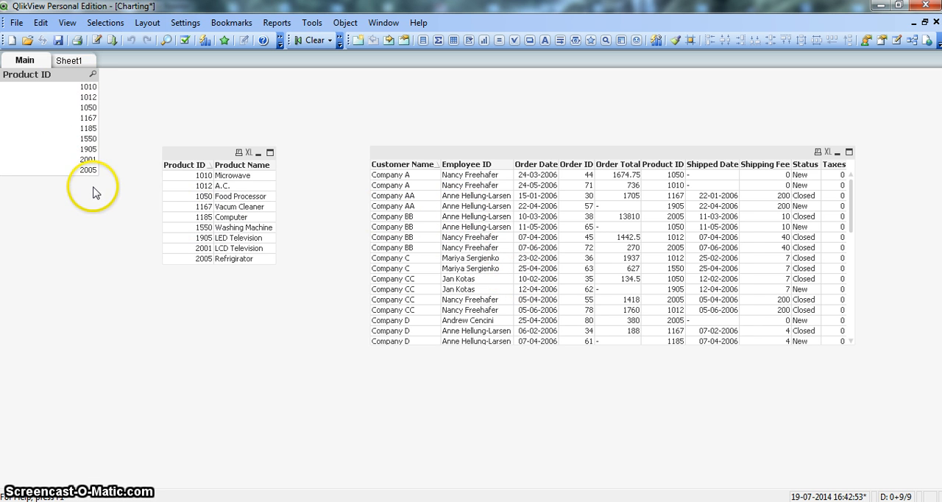
mouse_move(80, 186)
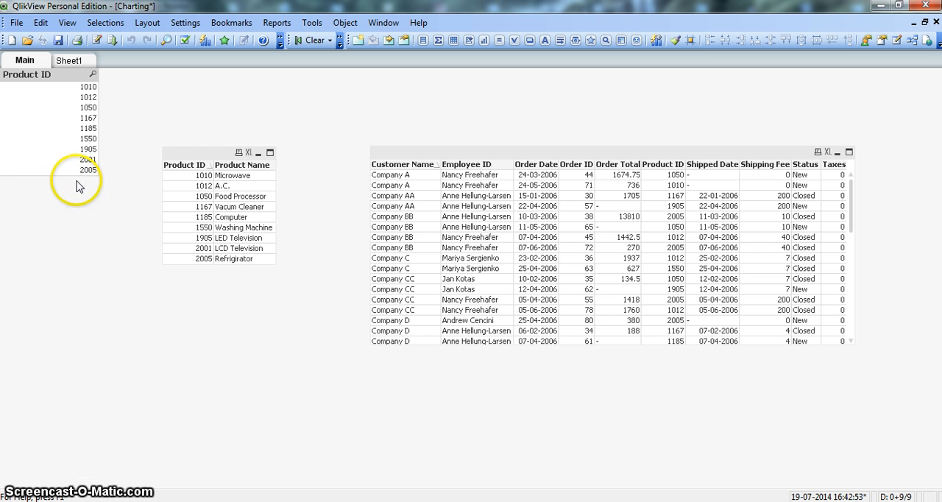
mouse_move(82, 186)
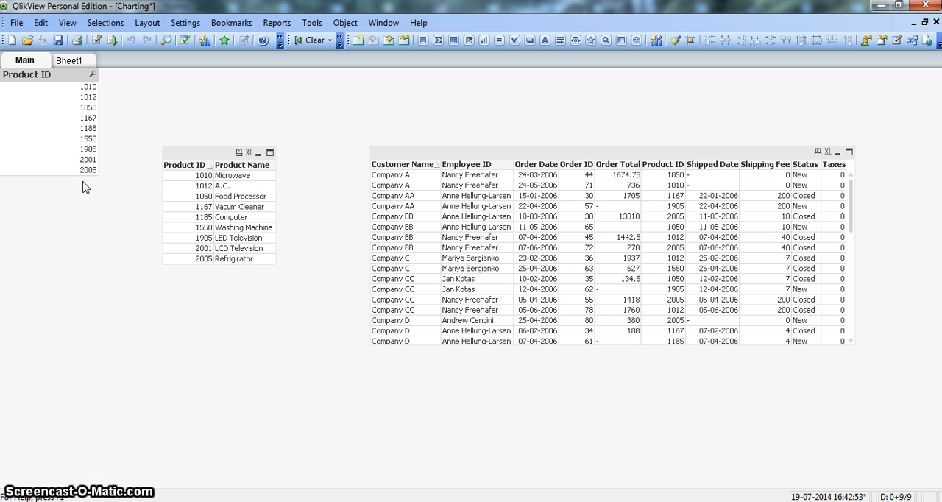
Select product 2001 in the Product ID list to narrow the sheet to it.
click(88, 159)
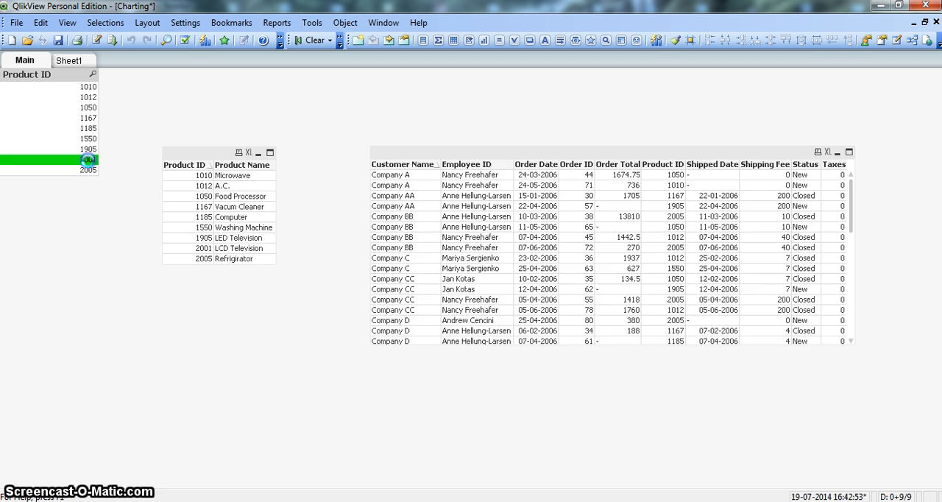
click(88, 159)
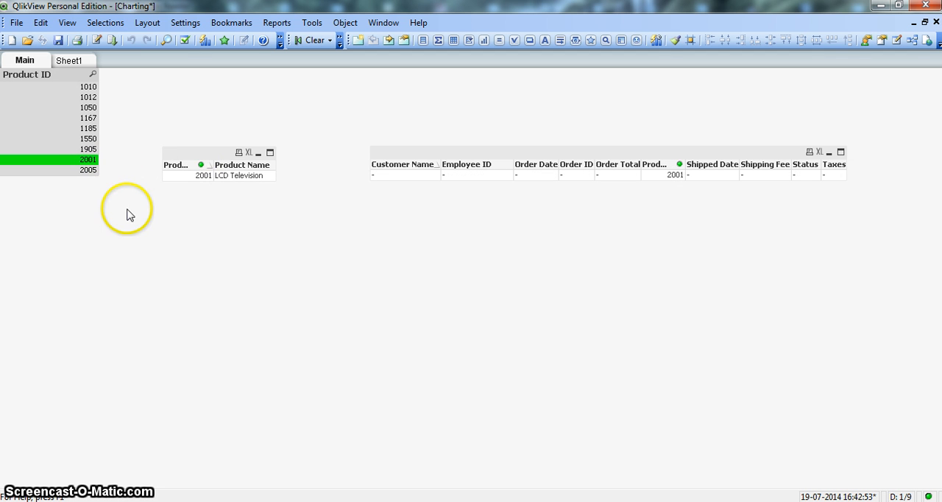
mouse_move(229, 180)
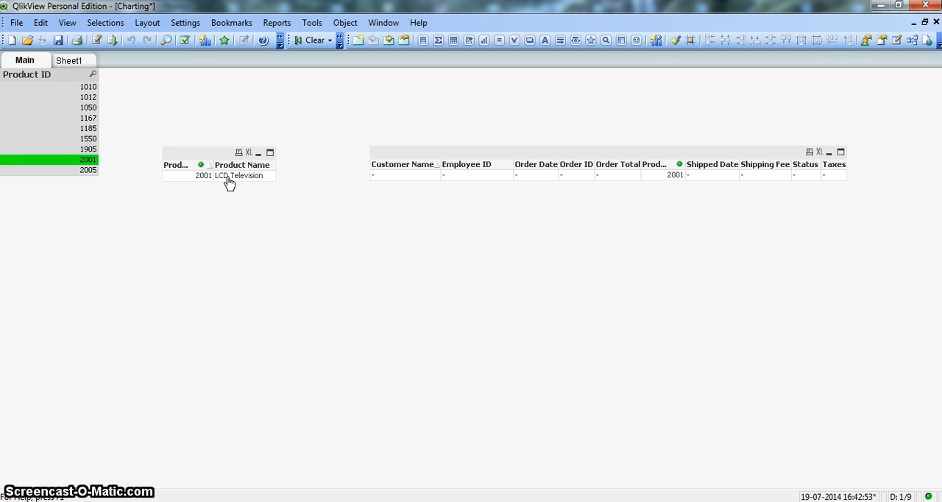
mouse_move(361, 221)
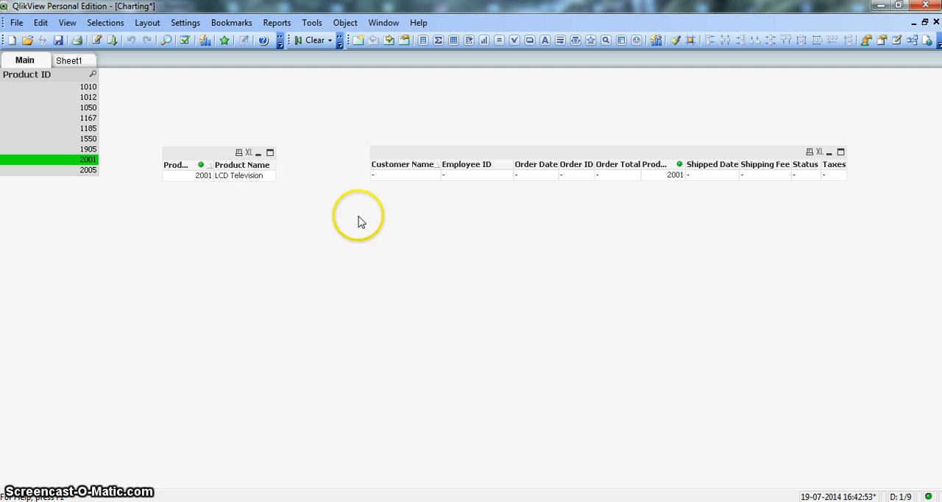
mouse_move(536, 179)
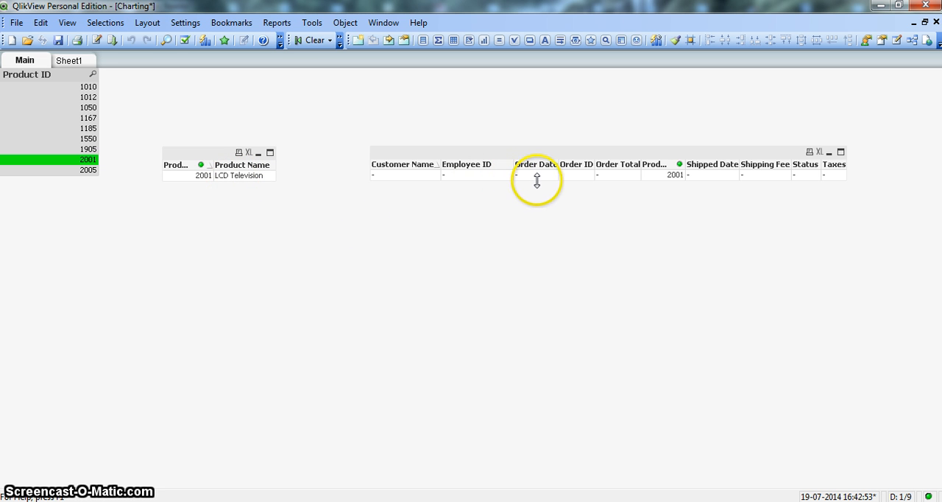
mouse_move(462, 203)
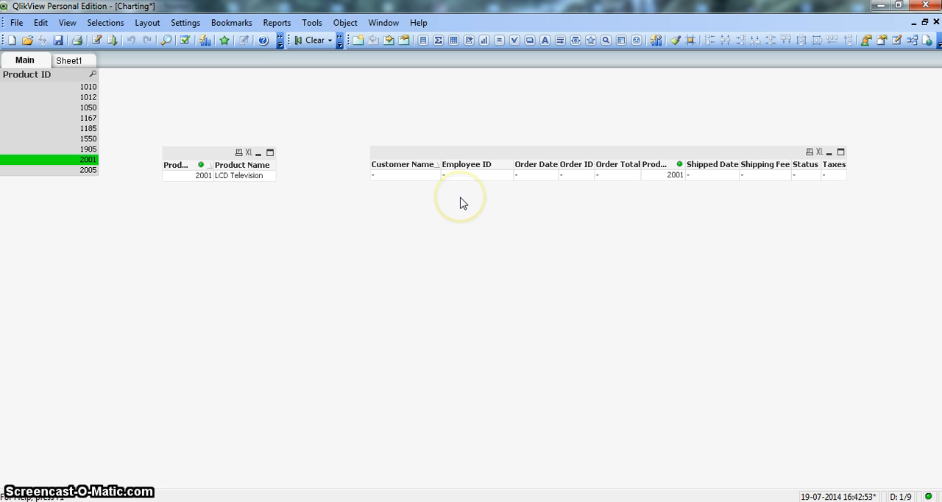
mouse_move(525, 180)
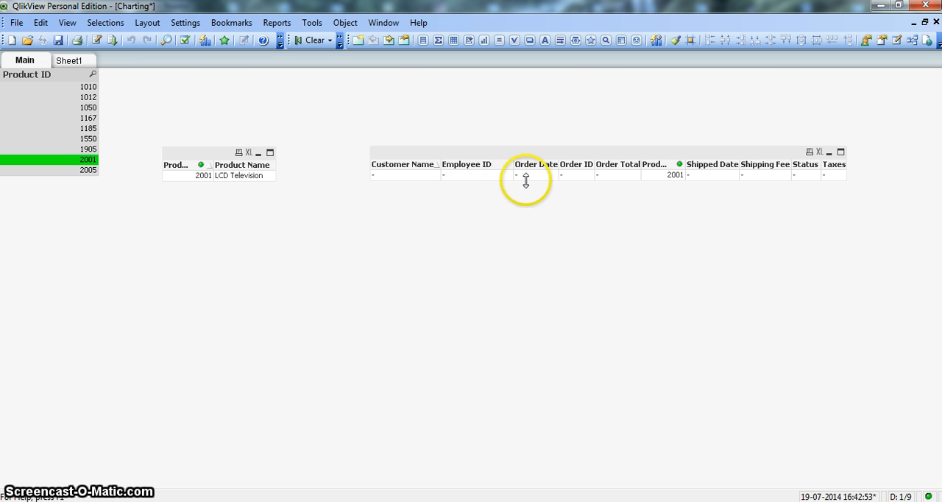
mouse_move(254, 179)
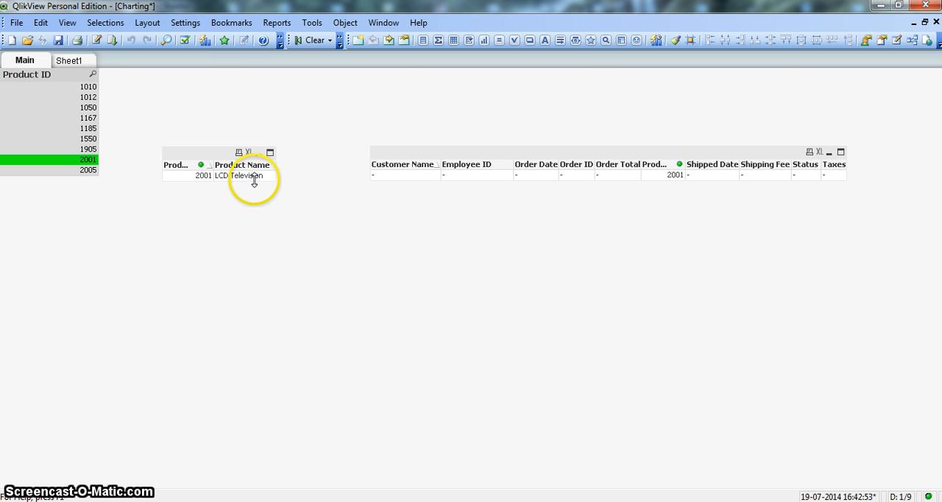
mouse_move(342, 190)
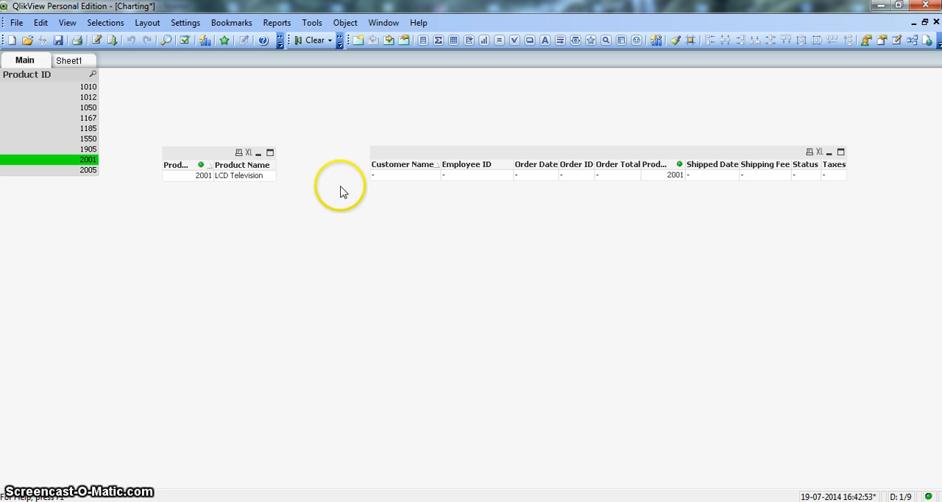
mouse_move(486, 179)
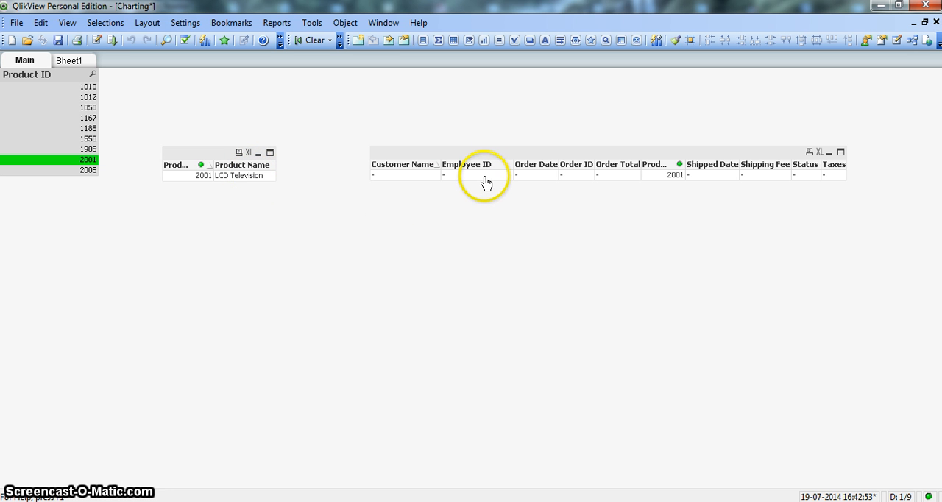
mouse_move(512, 182)
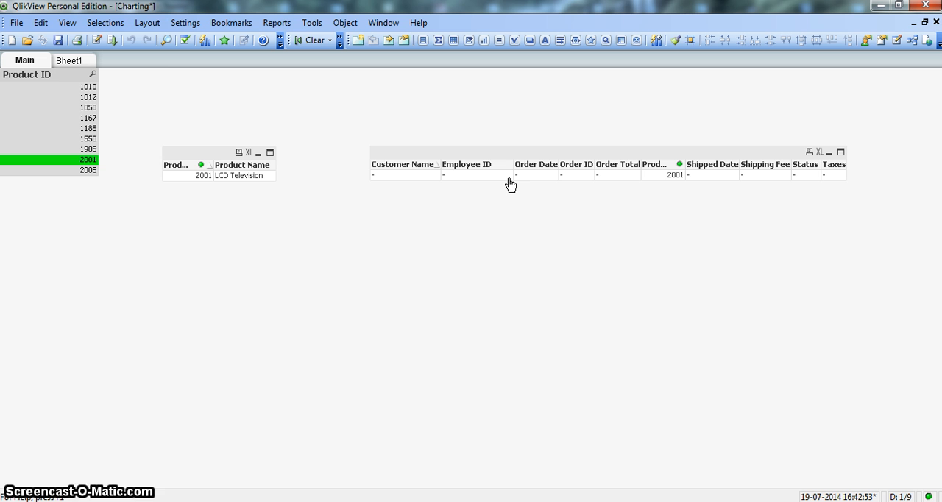
mouse_move(430, 209)
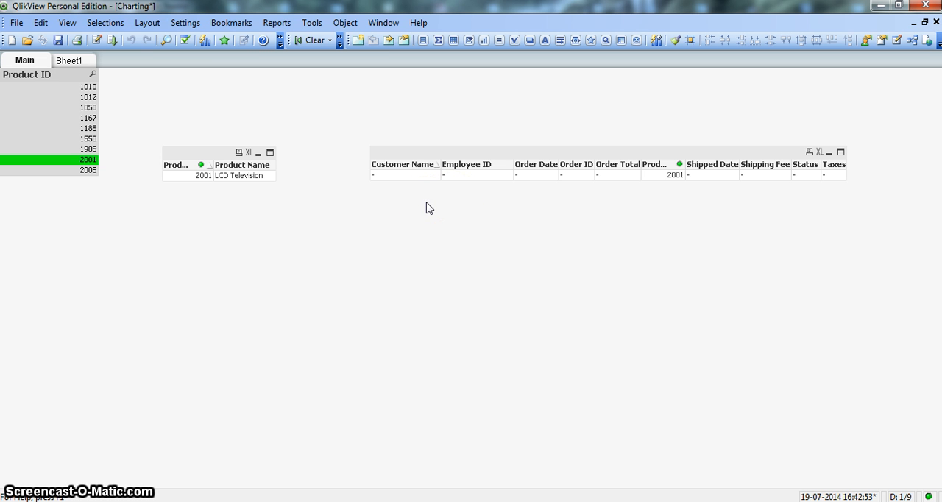
mouse_move(480, 200)
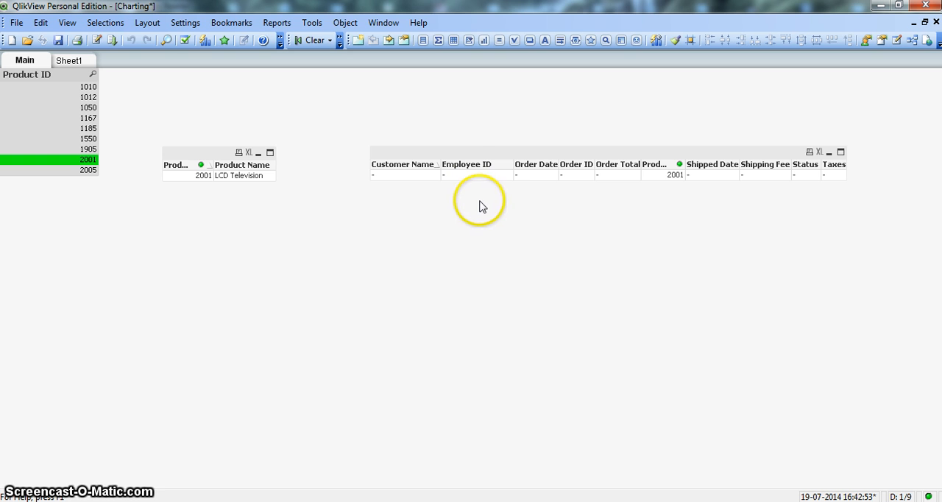
mouse_move(494, 193)
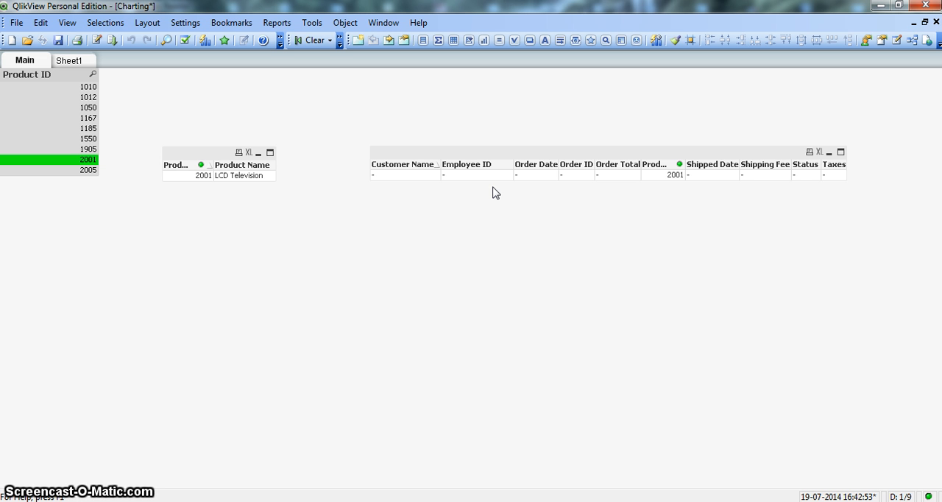
mouse_move(487, 194)
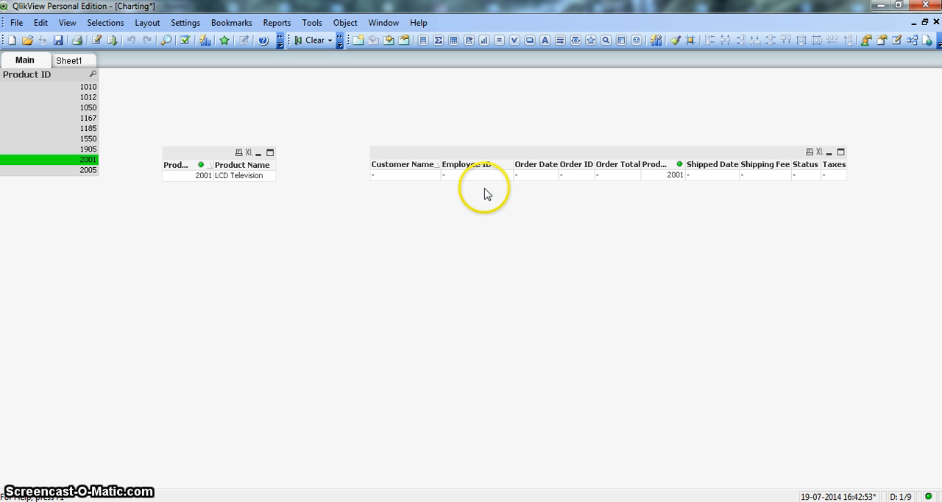
mouse_move(311, 39)
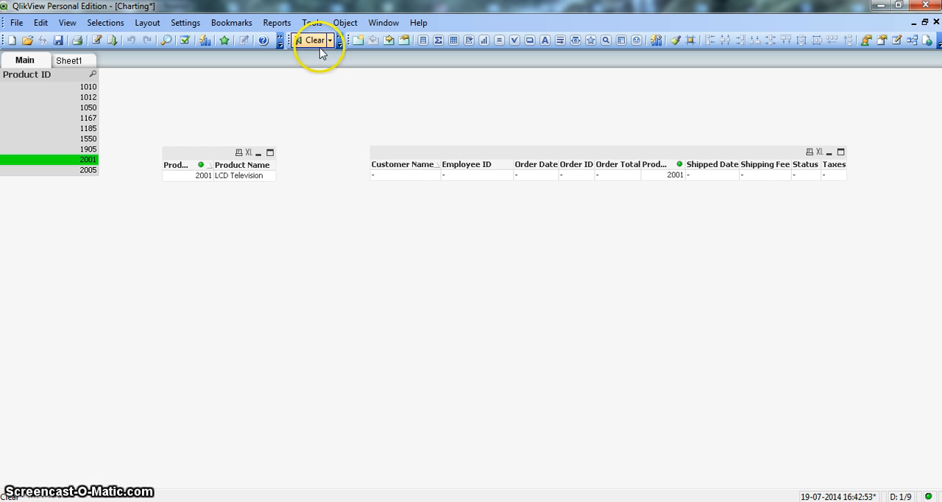
Clear the product selection so all data shows, then go into the load script editor.
click(312, 40)
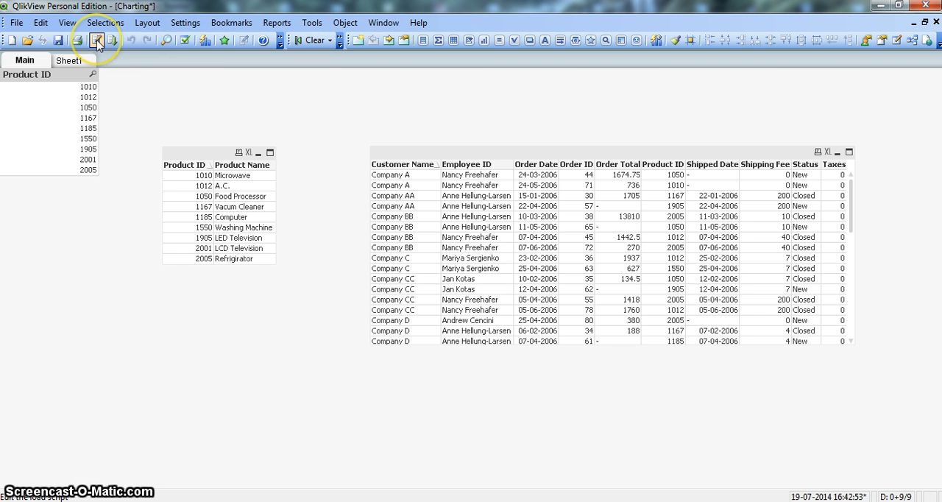
mouse_move(97, 41)
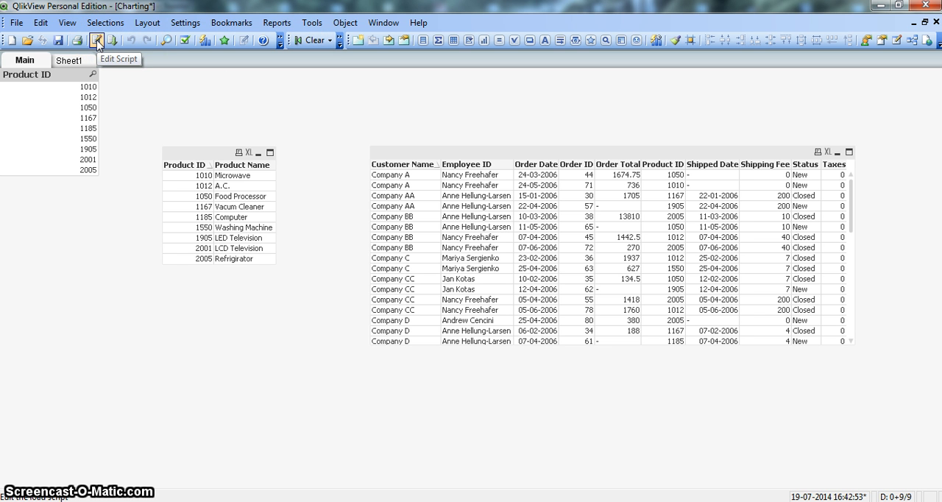
click(97, 40)
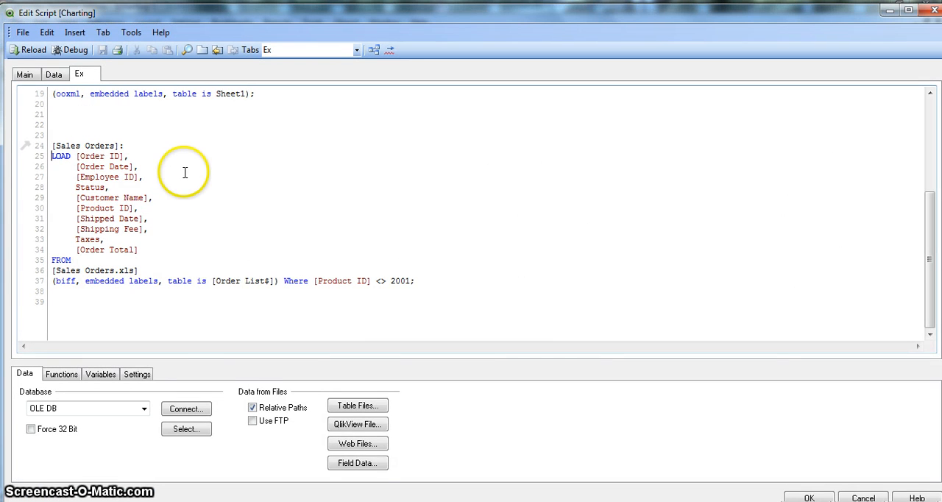
Scroll the script up to the Product load above the Sales Orders statement.
scroll(up, 3)
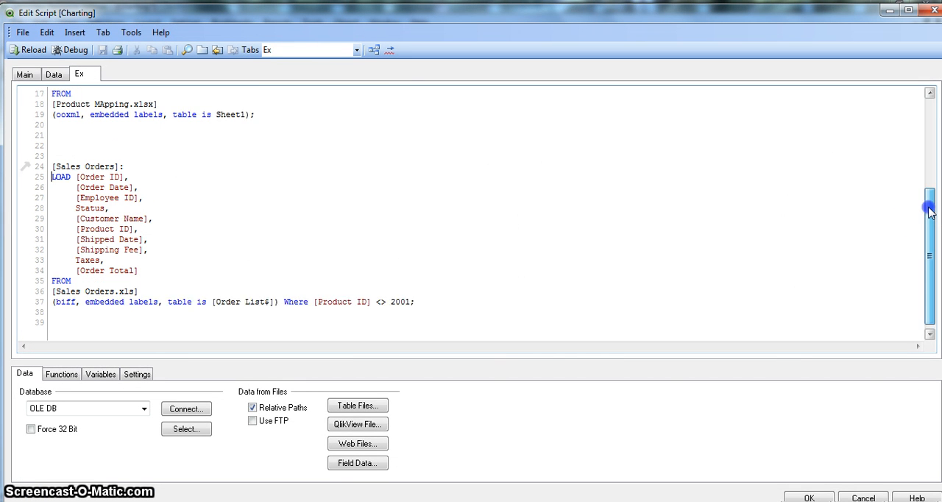
scroll(up, 3)
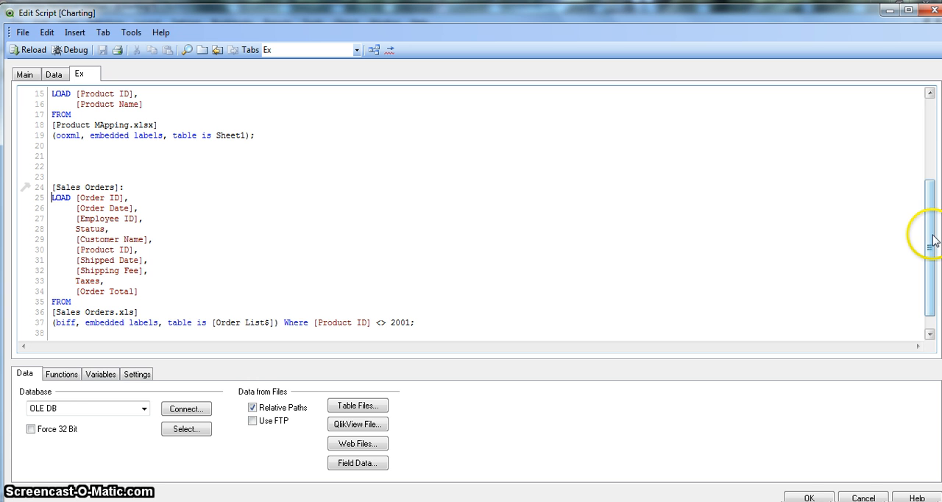
mouse_move(329, 185)
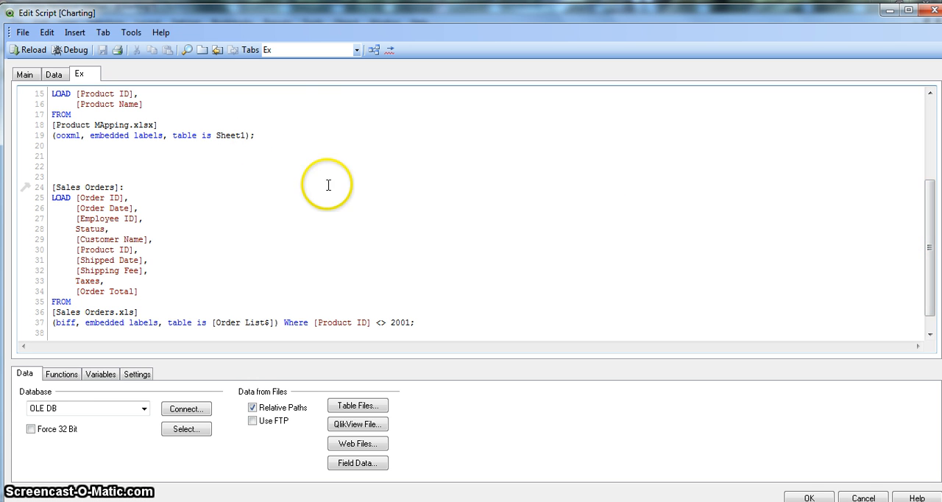
scroll(up, 3)
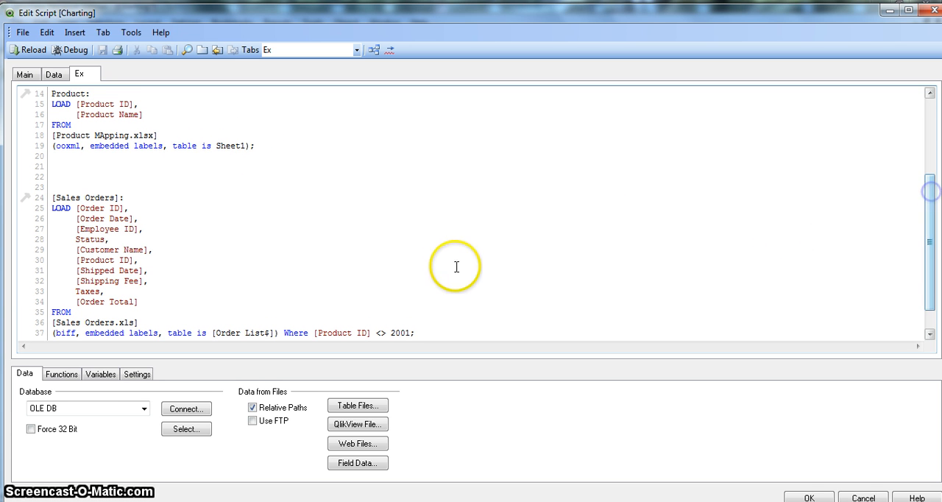
mouse_move(96, 194)
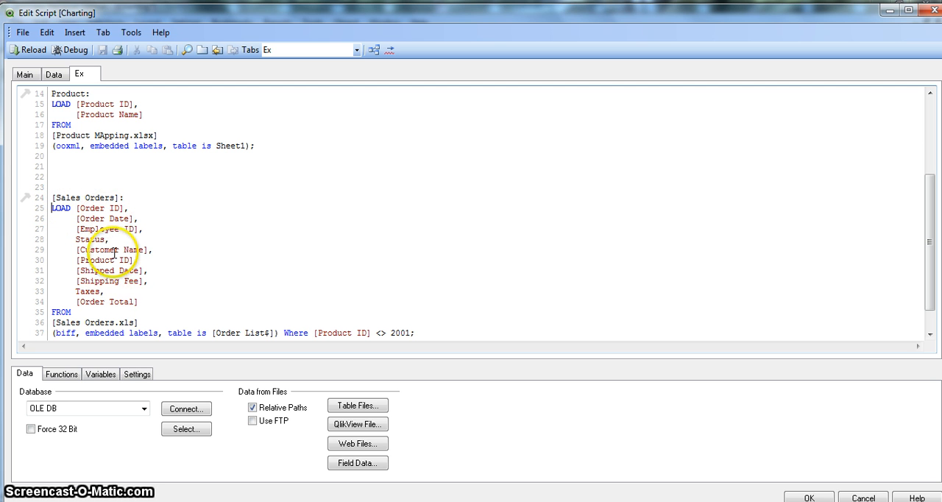
mouse_move(82, 100)
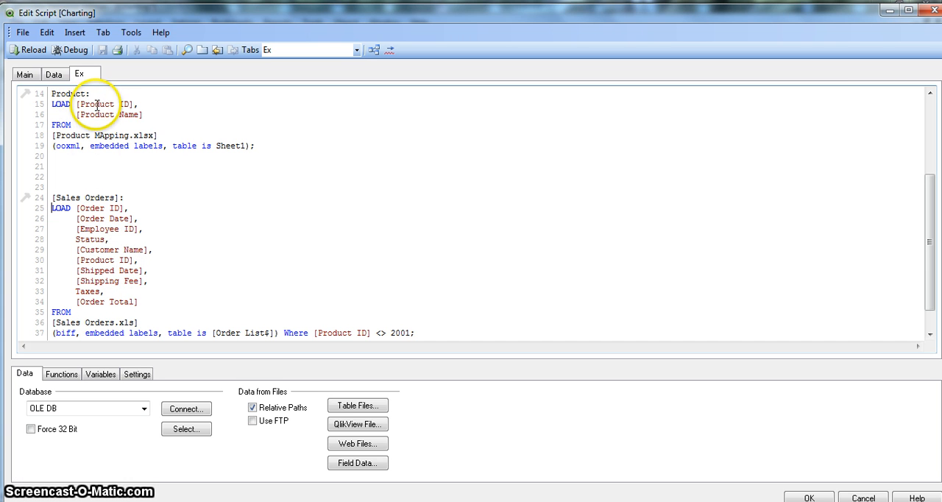
mouse_move(106, 262)
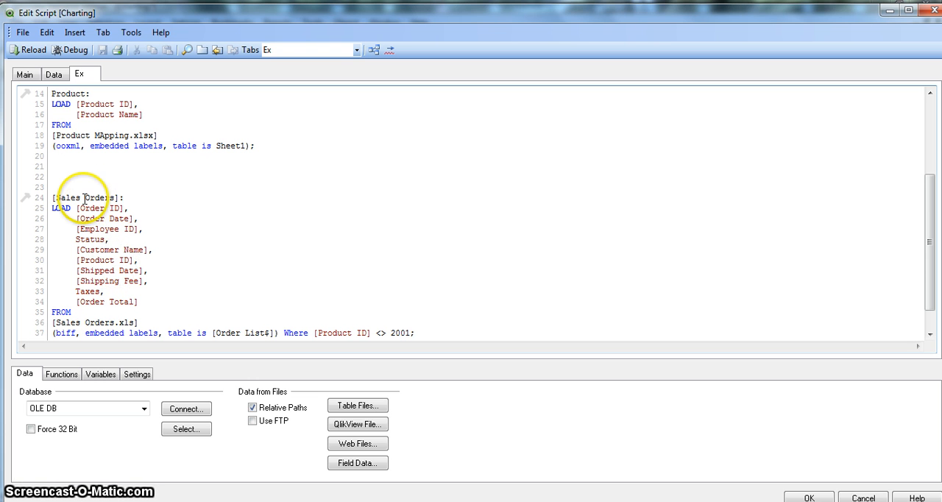
mouse_move(147, 239)
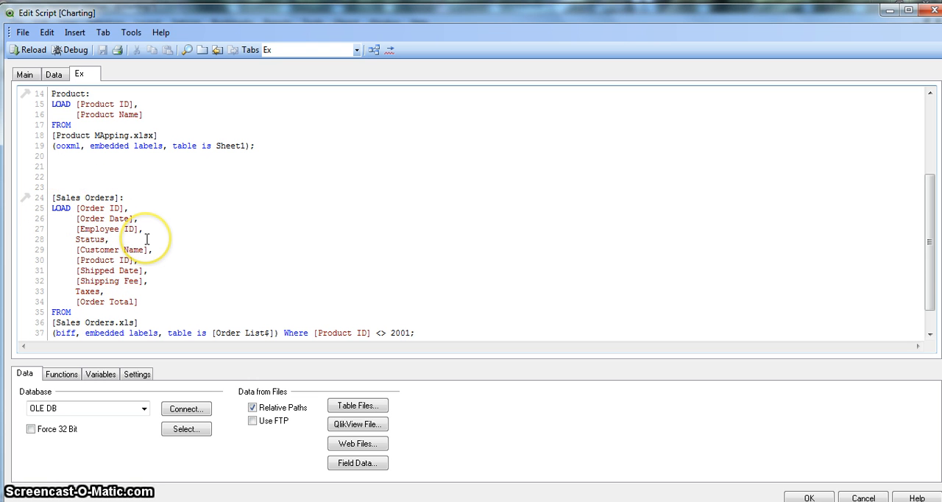
mouse_move(59, 215)
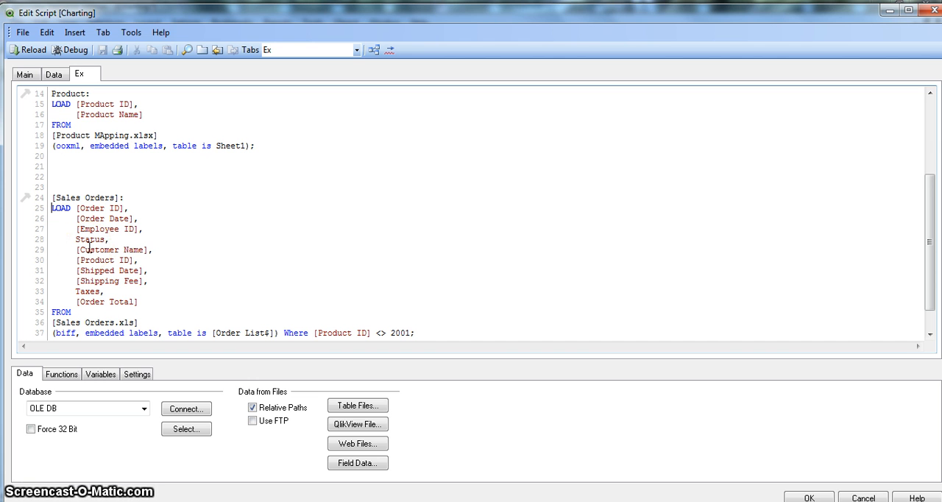
mouse_move(97, 173)
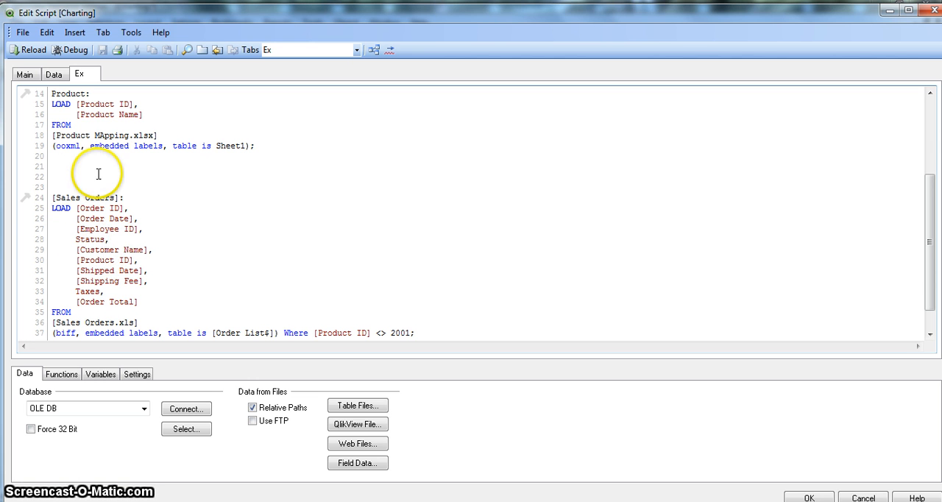
mouse_move(72, 228)
text(Right)
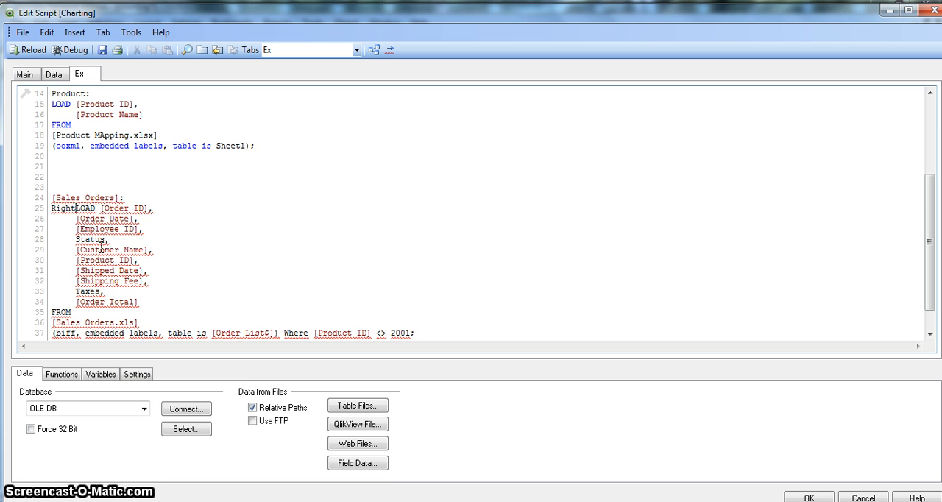
Add Keep after Right so the Sales Orders statement reads Right Keep LOAD.
text(Keep)
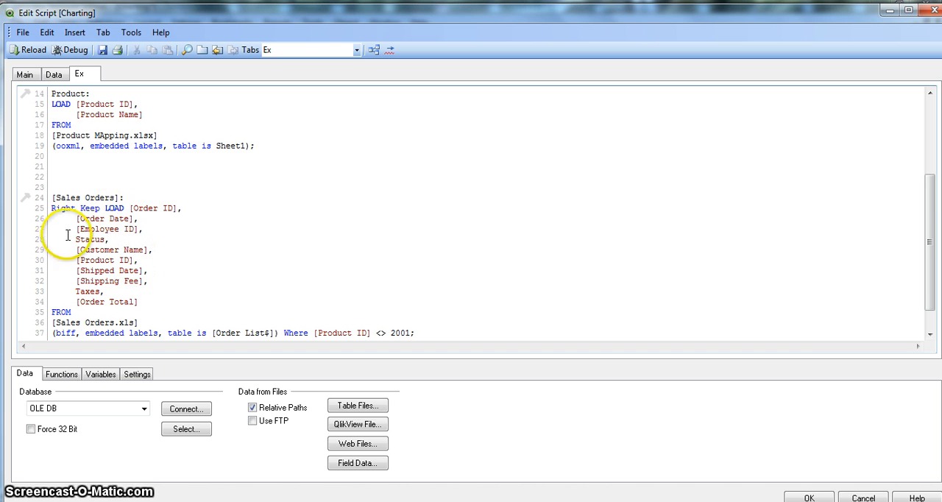
double_click(115, 208)
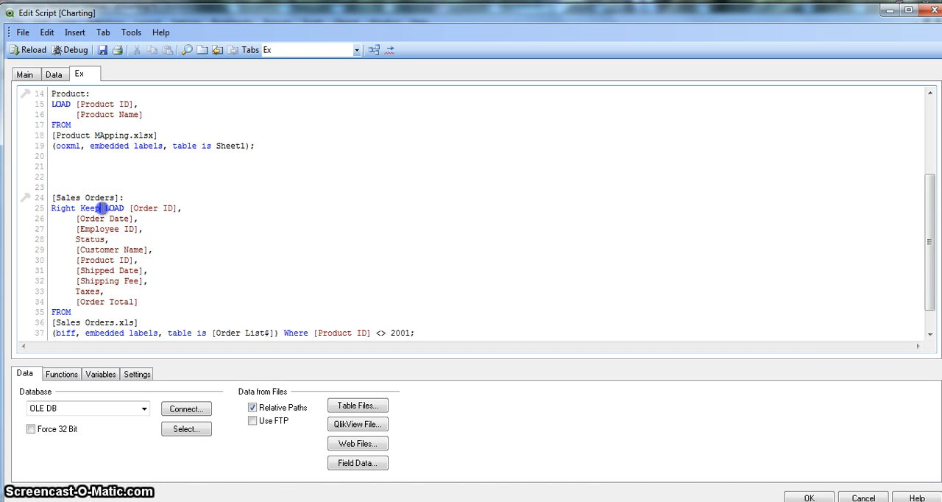
double_click(76, 208)
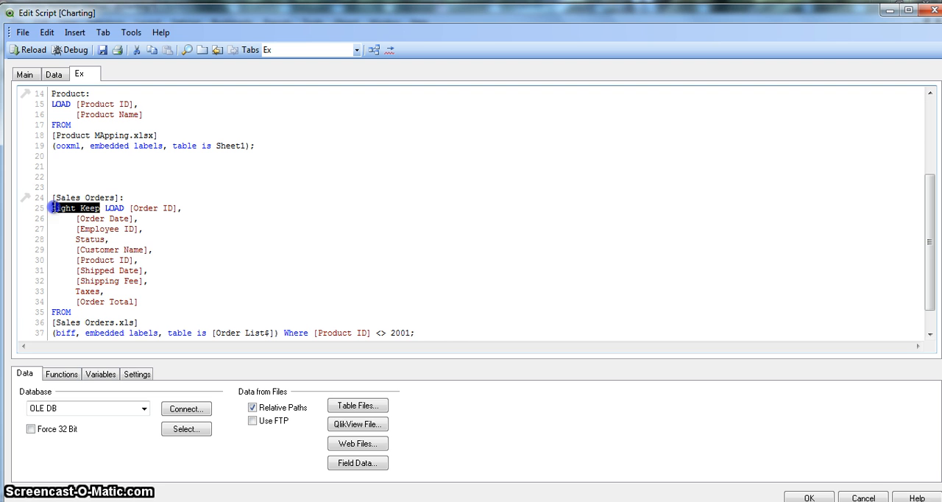
click(115, 209)
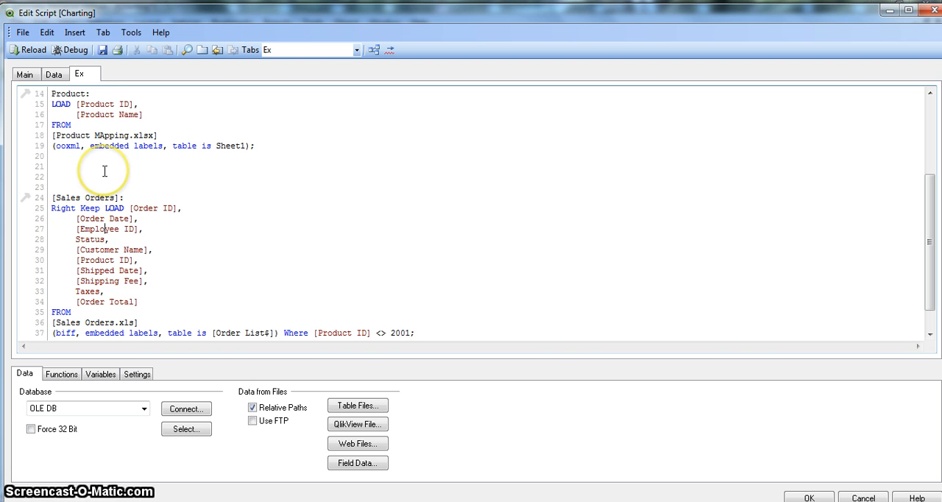
mouse_move(97, 106)
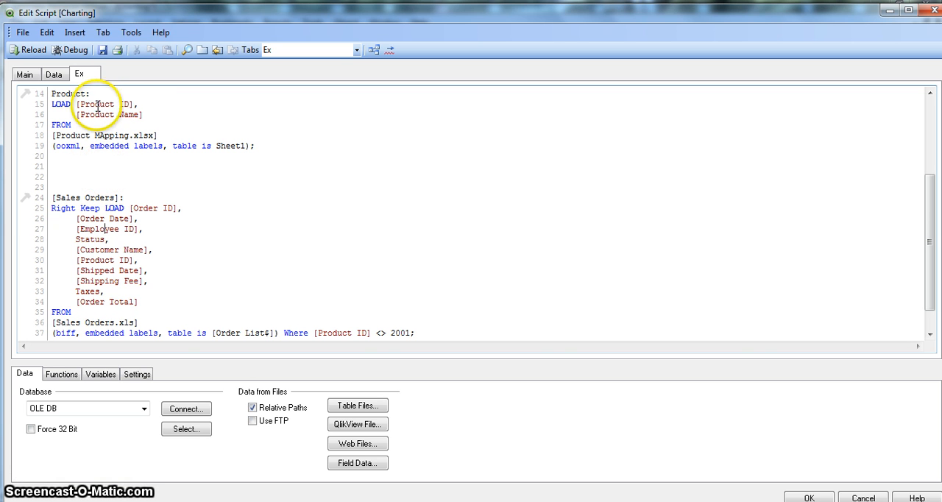
mouse_move(123, 103)
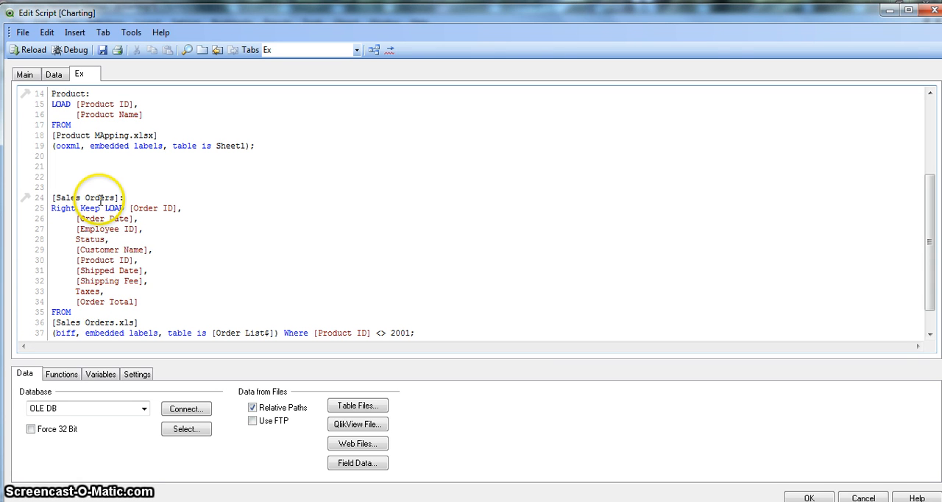
mouse_move(125, 147)
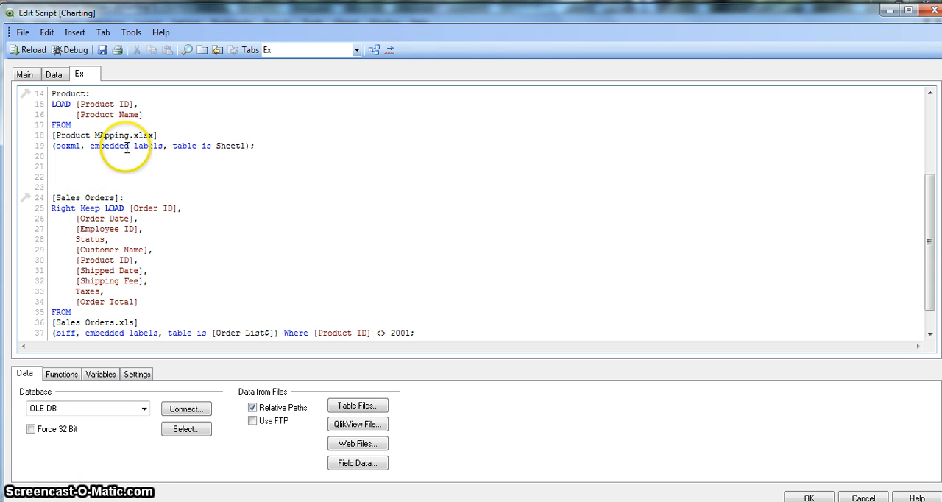
mouse_move(103, 50)
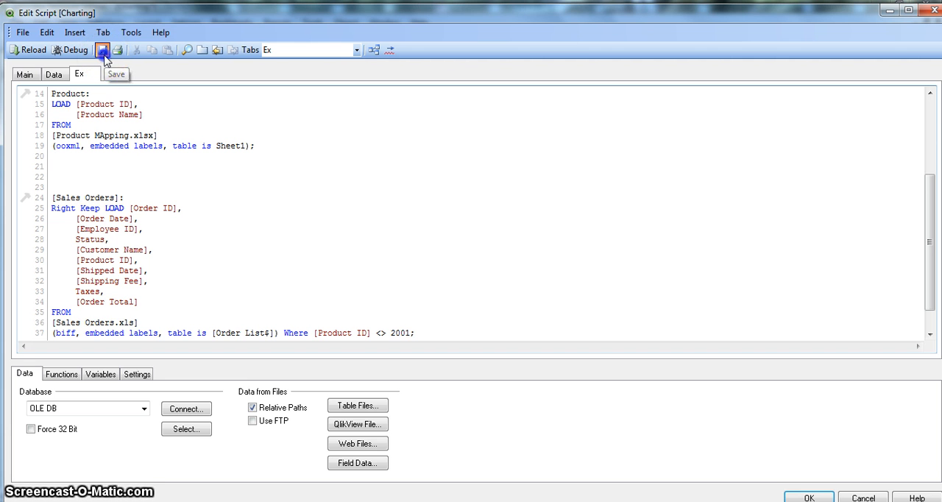
Save and reload the script, dismiss Sheet Properties, and scroll through the 47-row Sales Orders table.
click(33, 50)
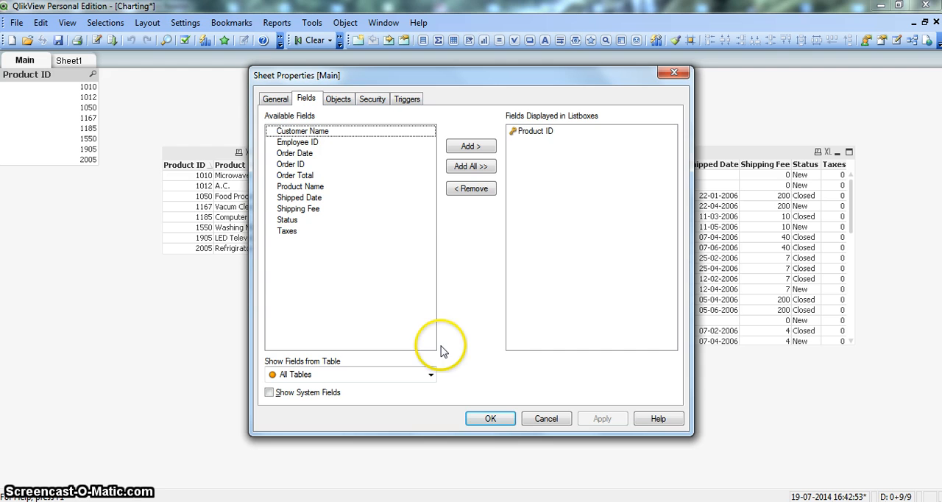
click(491, 419)
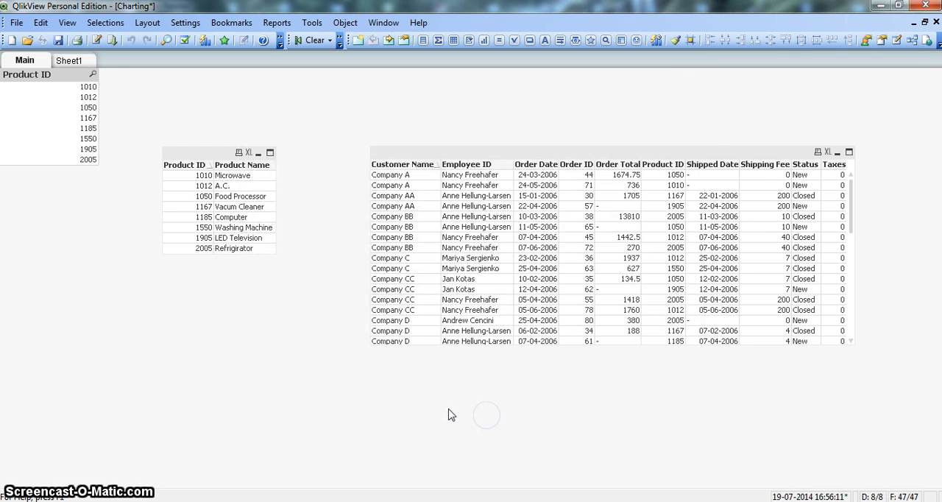
mouse_move(87, 159)
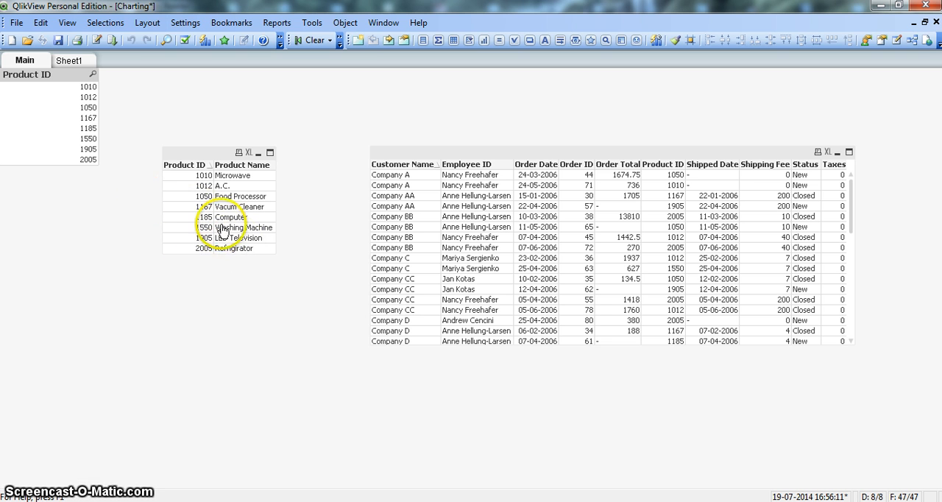
mouse_move(118, 161)
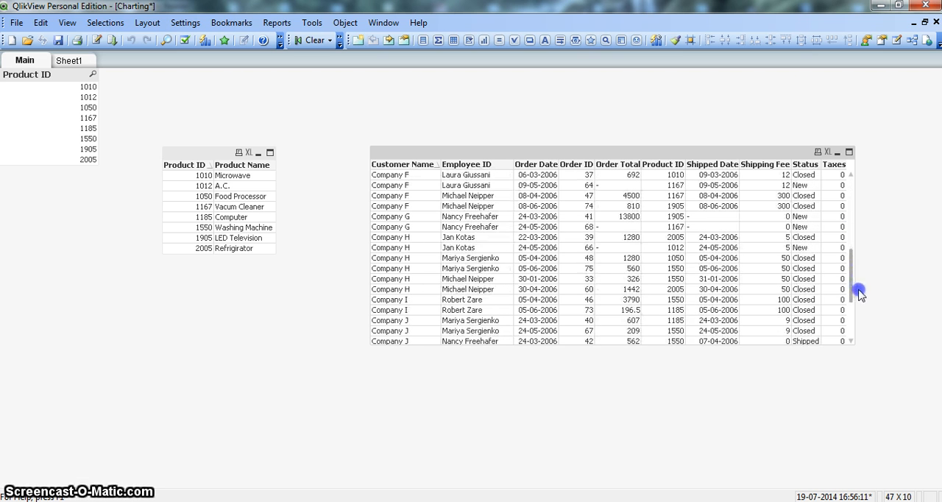
scroll(down, 3)
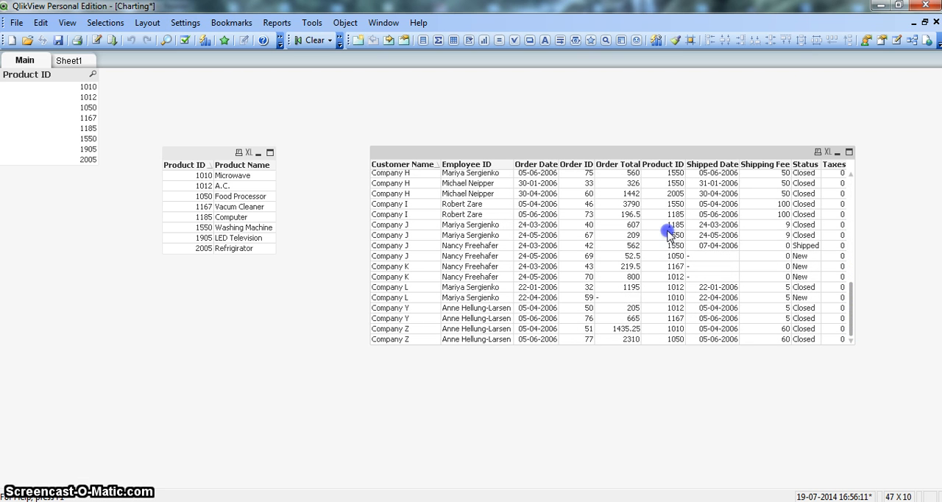
scroll(up, 3)
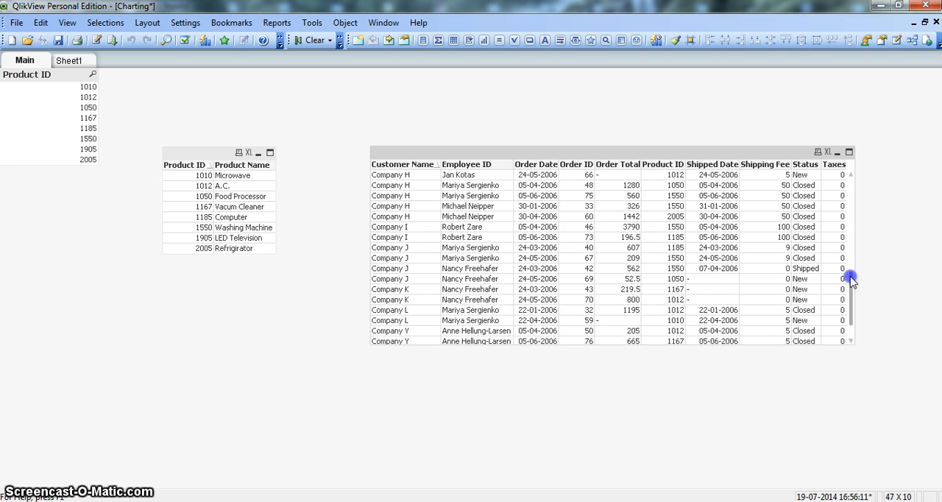
scroll(up, 3)
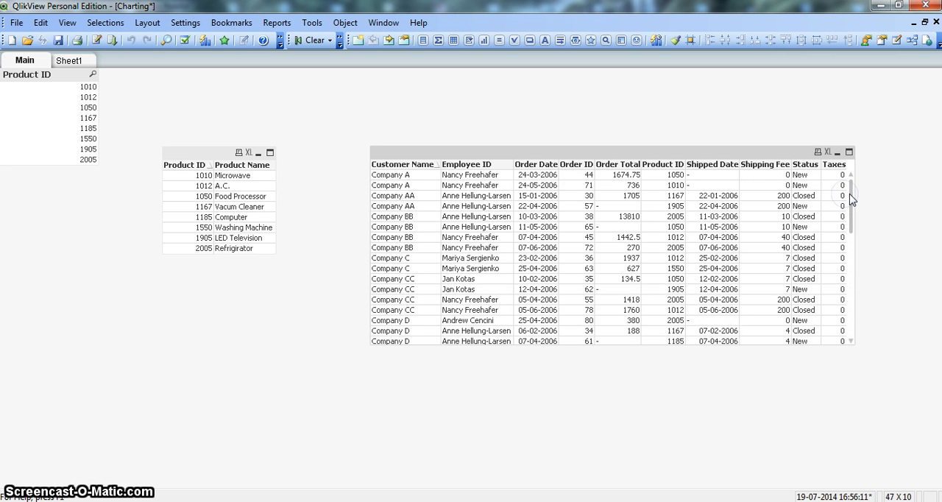
mouse_move(710, 132)
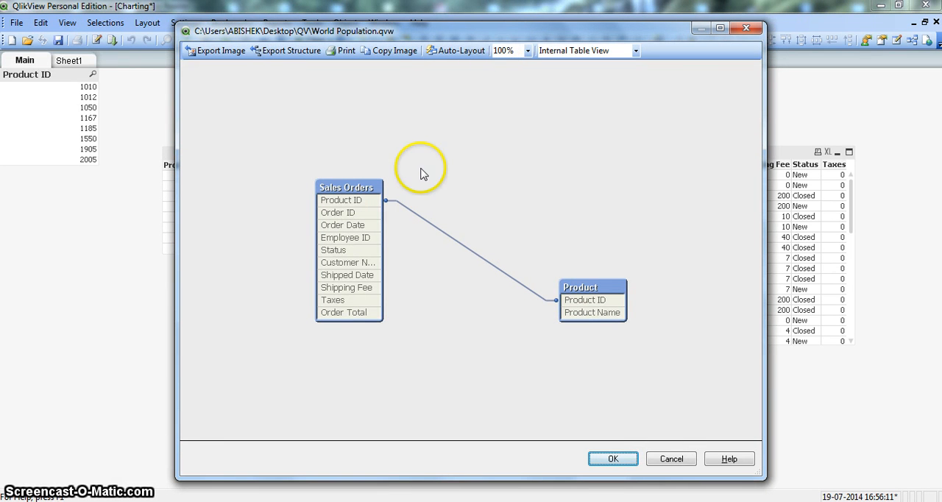
drag(592, 287, 530, 184)
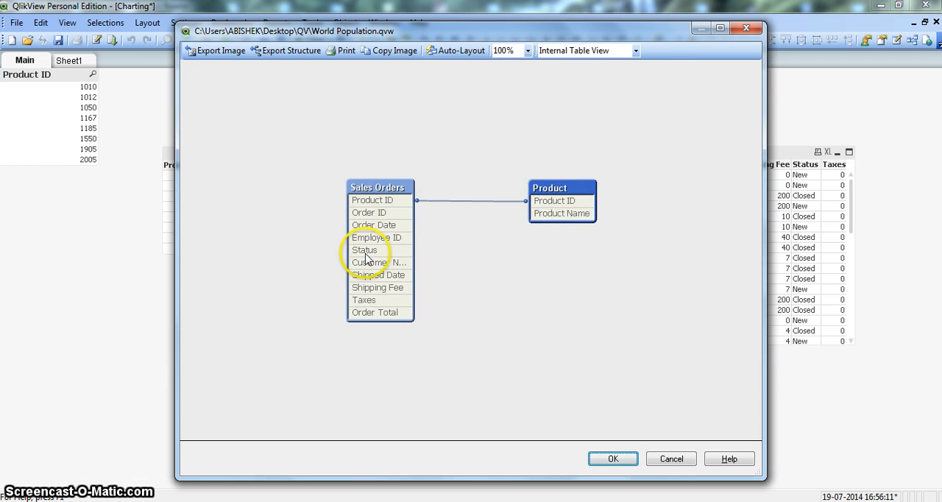
mouse_move(380, 287)
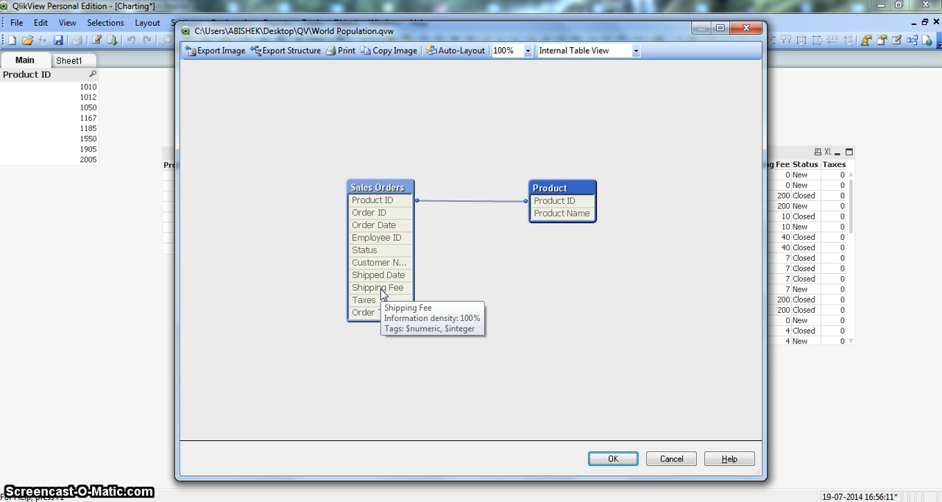
mouse_move(479, 220)
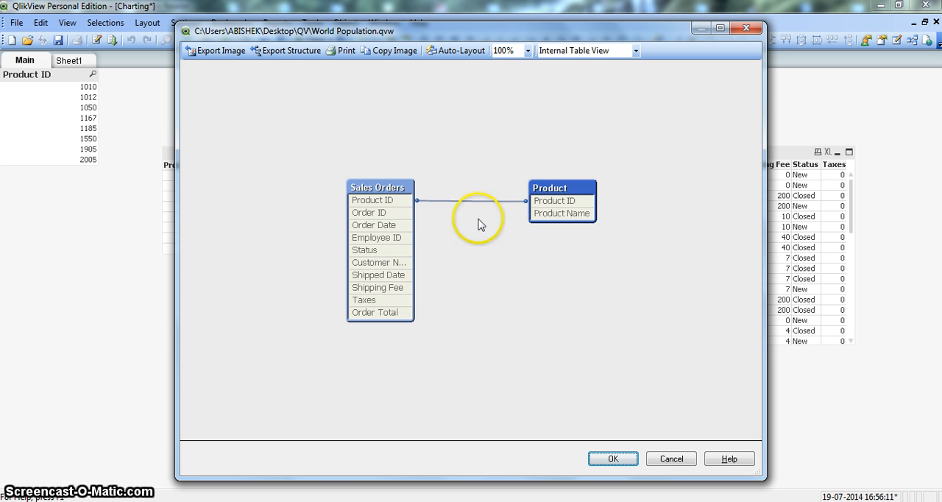
mouse_move(430, 262)
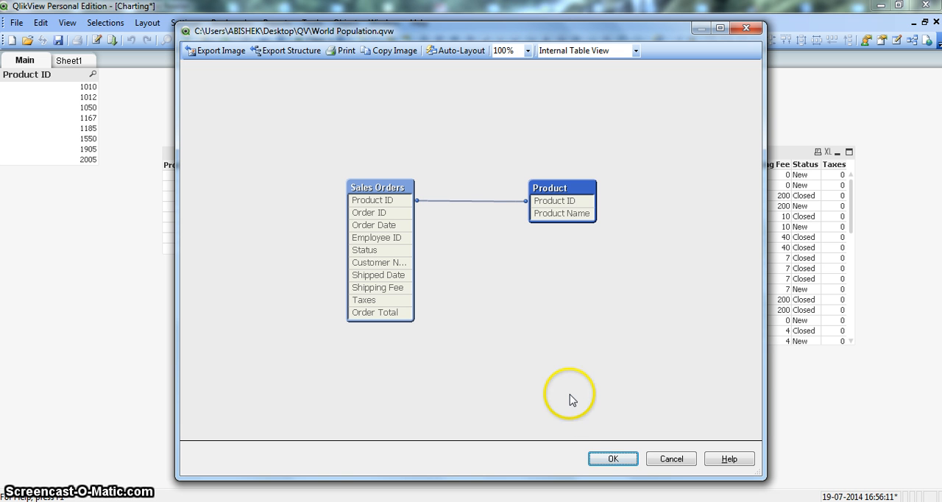
click(612, 460)
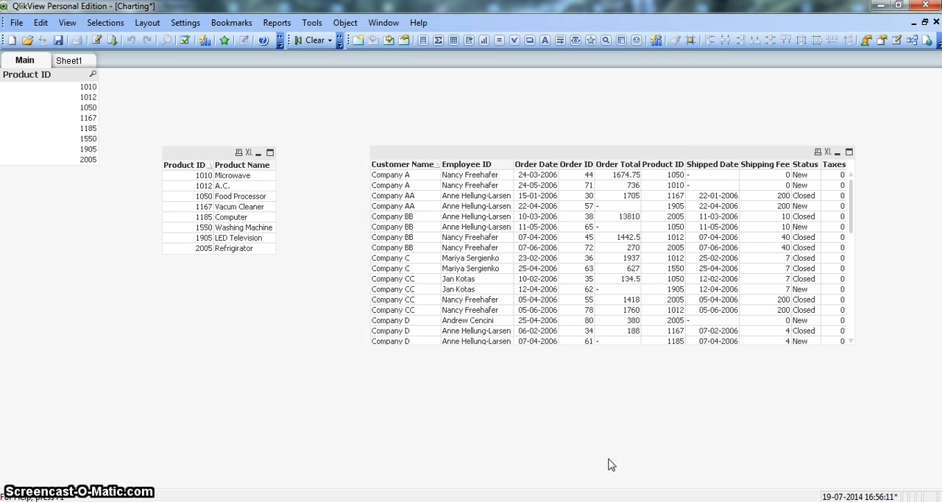